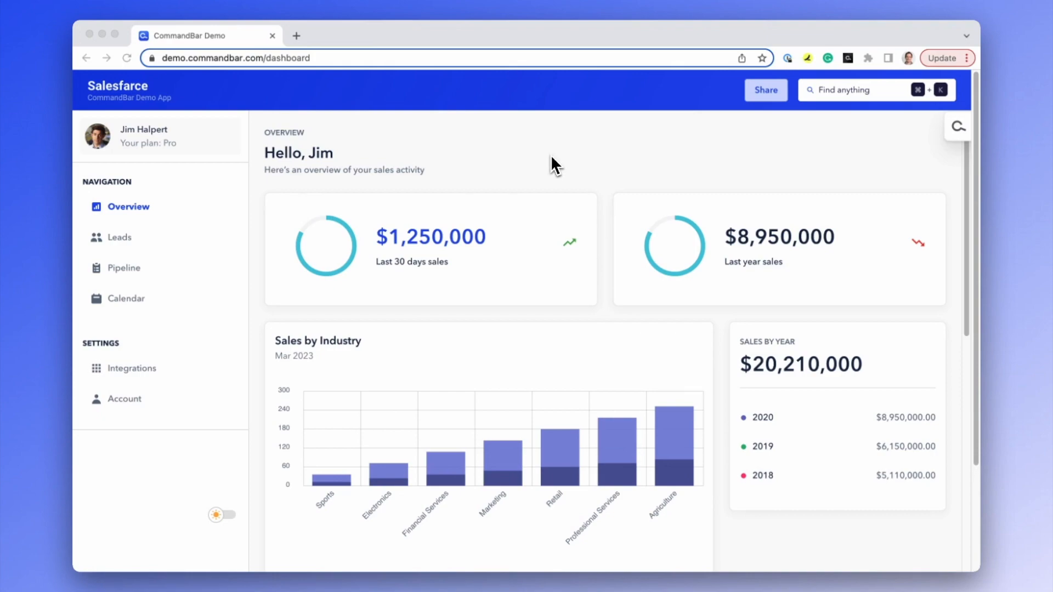
{"action": "mouse_move", "coordinate": [907, 134]}
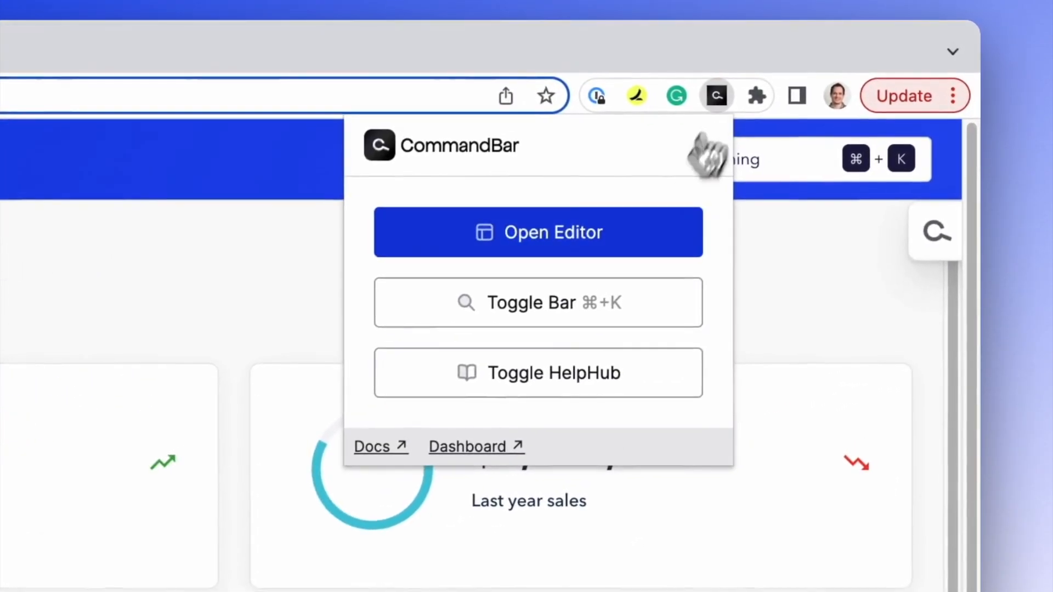
Launch the CommandBar editor over the demo app and begin a new nudge from the Nudges list.
{"action": "left_click", "coordinate": [537, 232]}
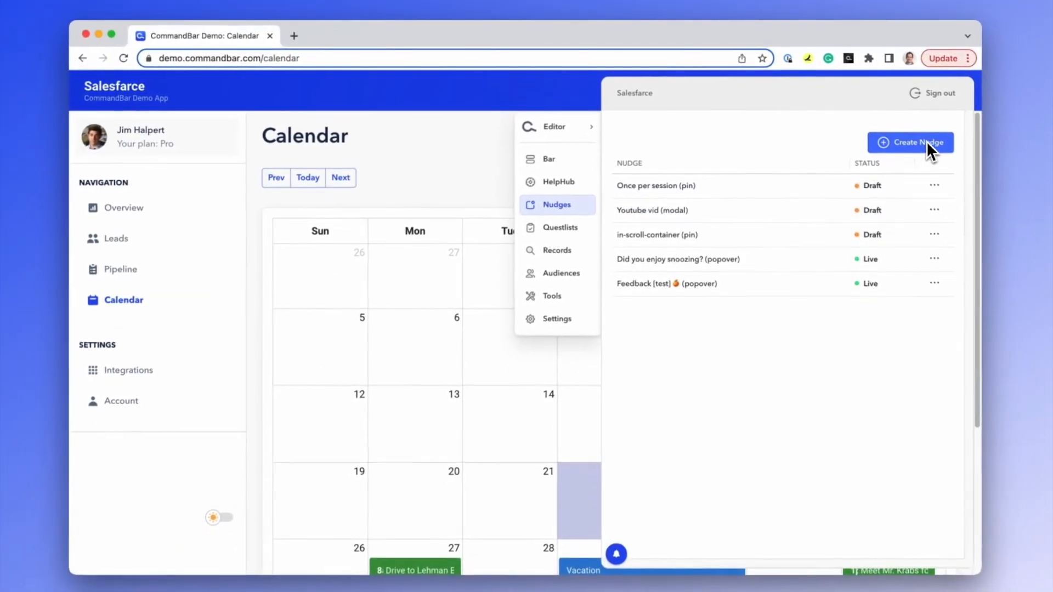
{"action": "left_click", "coordinate": [909, 141]}
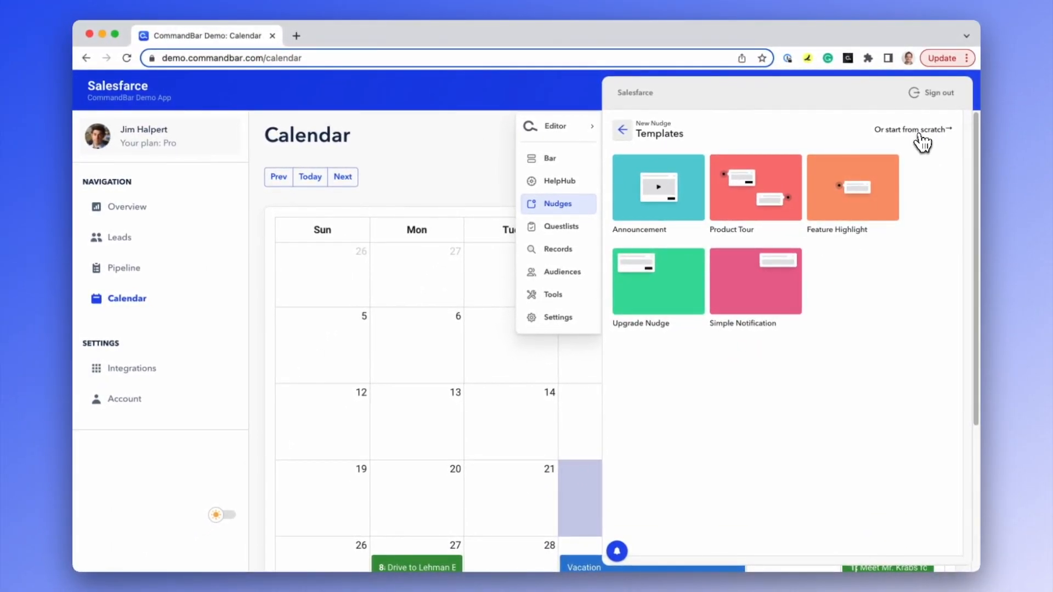
Start a from-scratch pin nudge and name it Calendar Pin.
{"action": "left_click", "coordinate": [911, 129]}
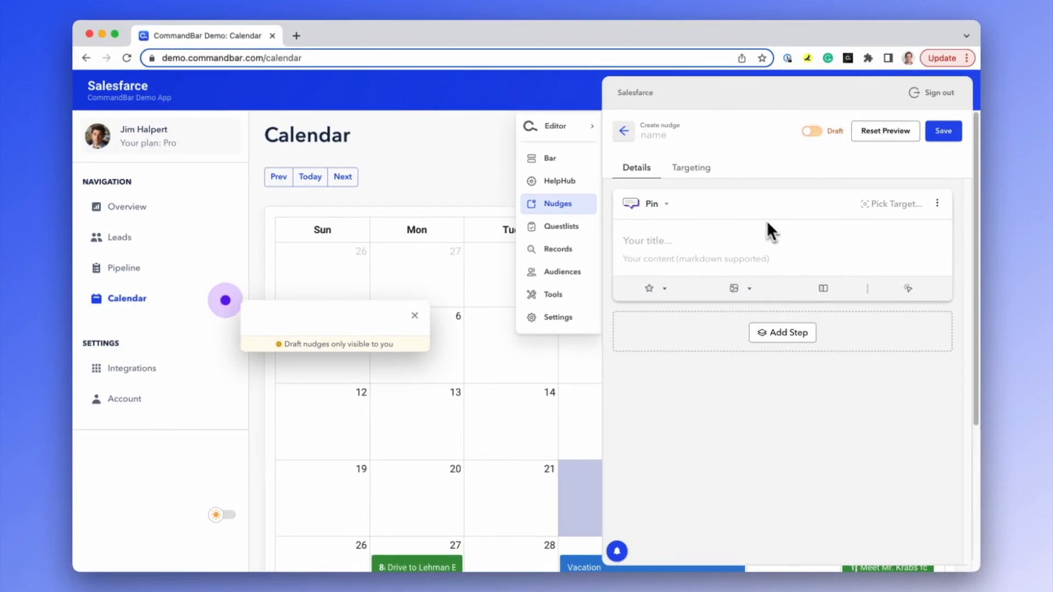
{"action": "type", "text": "Calendar Pin"}
{"action": "type", "text": "Visualize your calendar"}
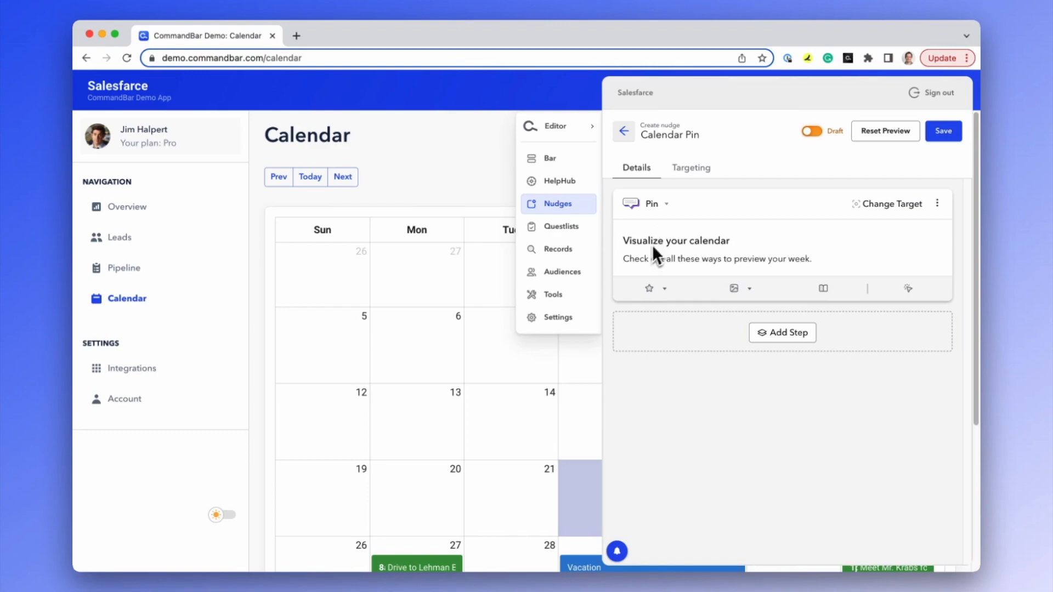
Add a button to the pin step and relabel it from Continue to 'Got it'.
{"action": "left_click", "coordinate": [706, 288]}
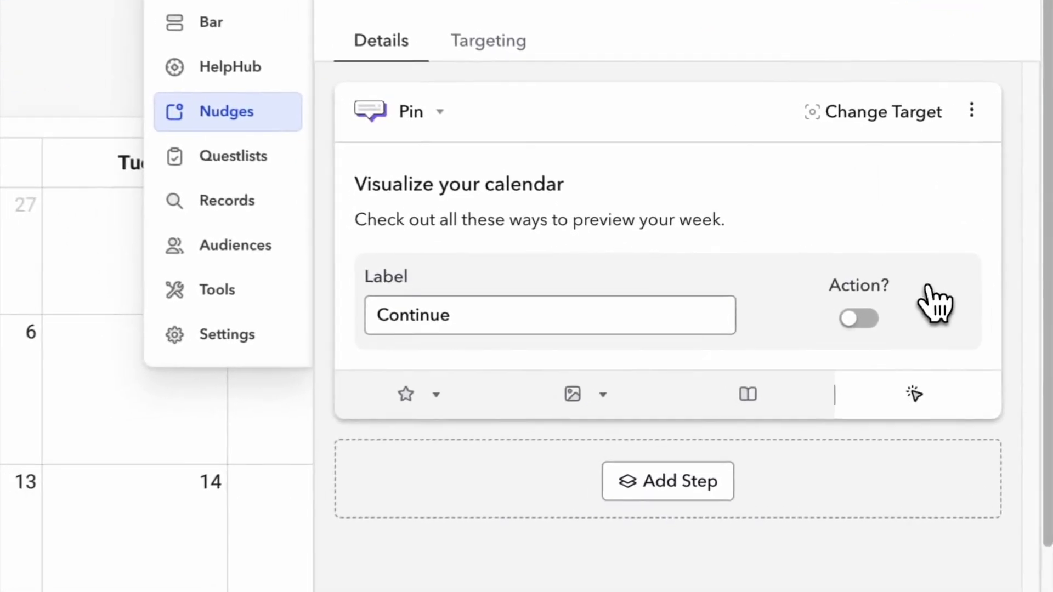
{"action": "type", "text": "Got it"}
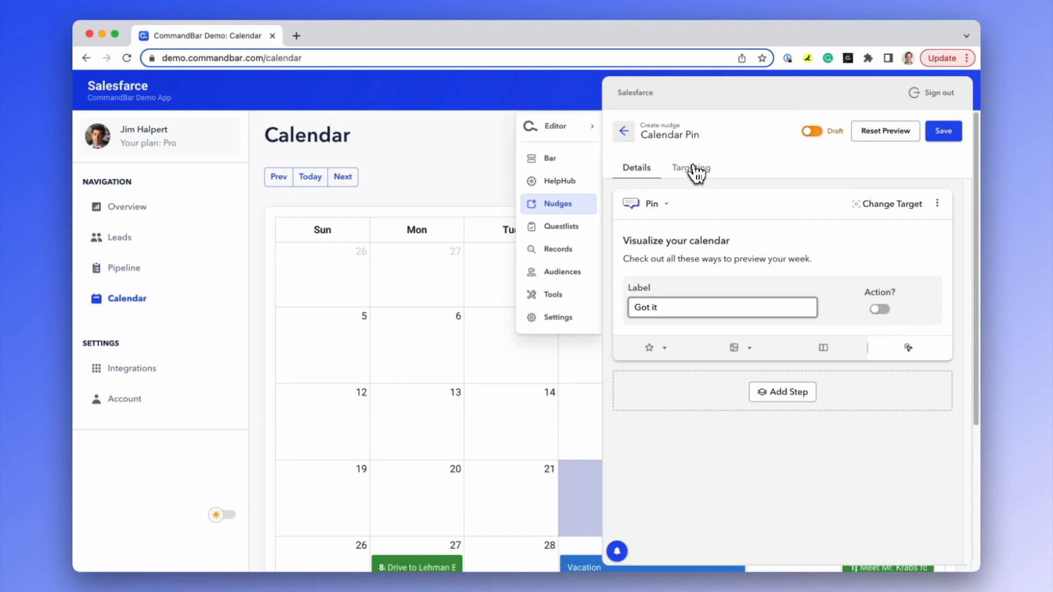
Target new users once per user, showing when a visited page URL contains /calendar.
{"action": "left_click", "coordinate": [690, 168]}
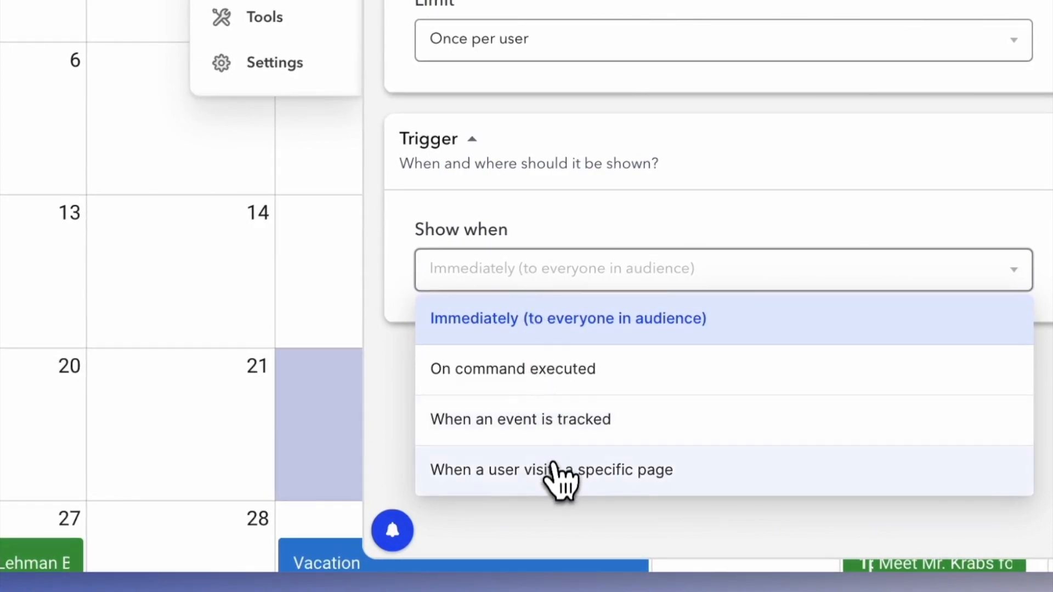
{"action": "left_click", "coordinate": [551, 469]}
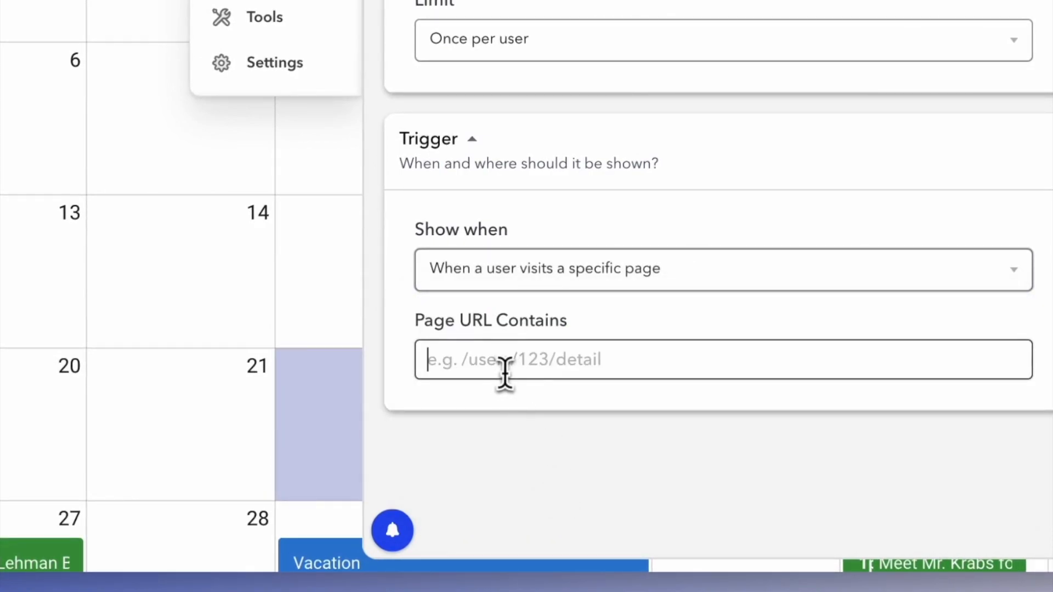
{"action": "type", "text": "/calendar"}
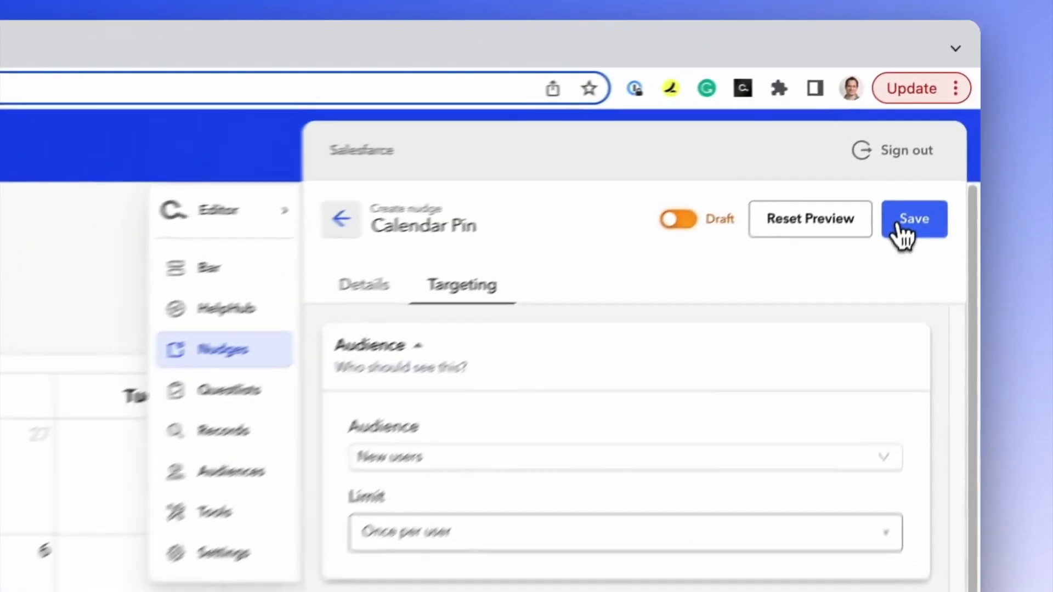
Save the Calendar Pin nudge and reset the preview so the pin appears on the page.
{"action": "left_click", "coordinate": [914, 218]}
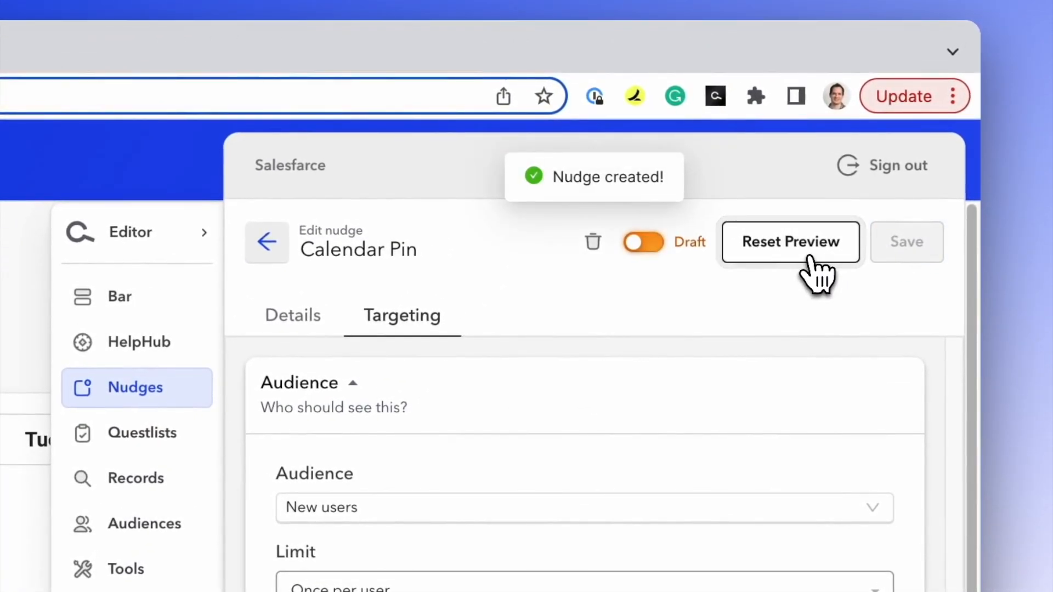
{"action": "left_click", "coordinate": [790, 241]}
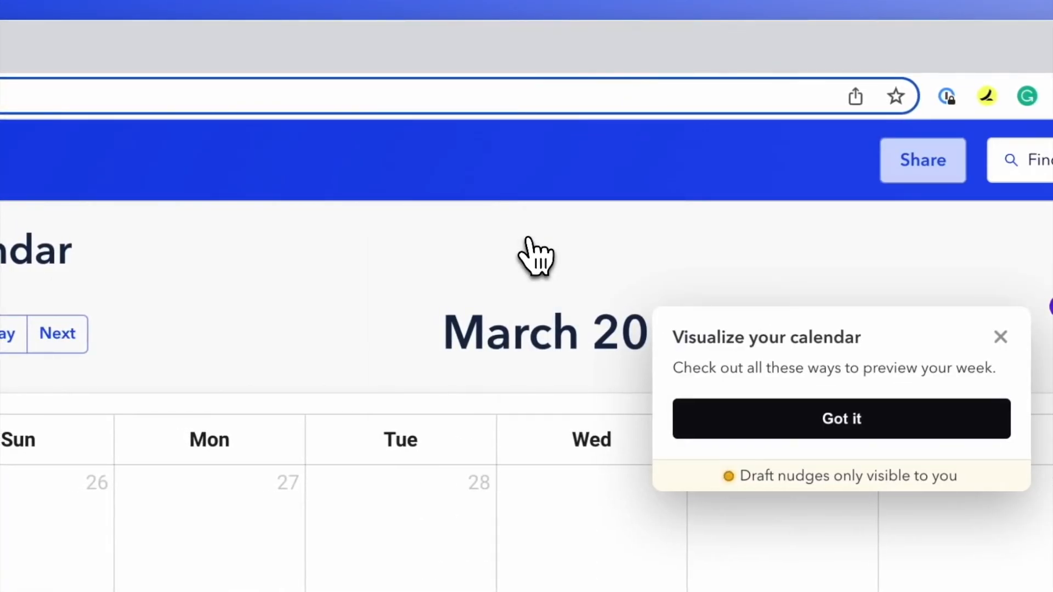